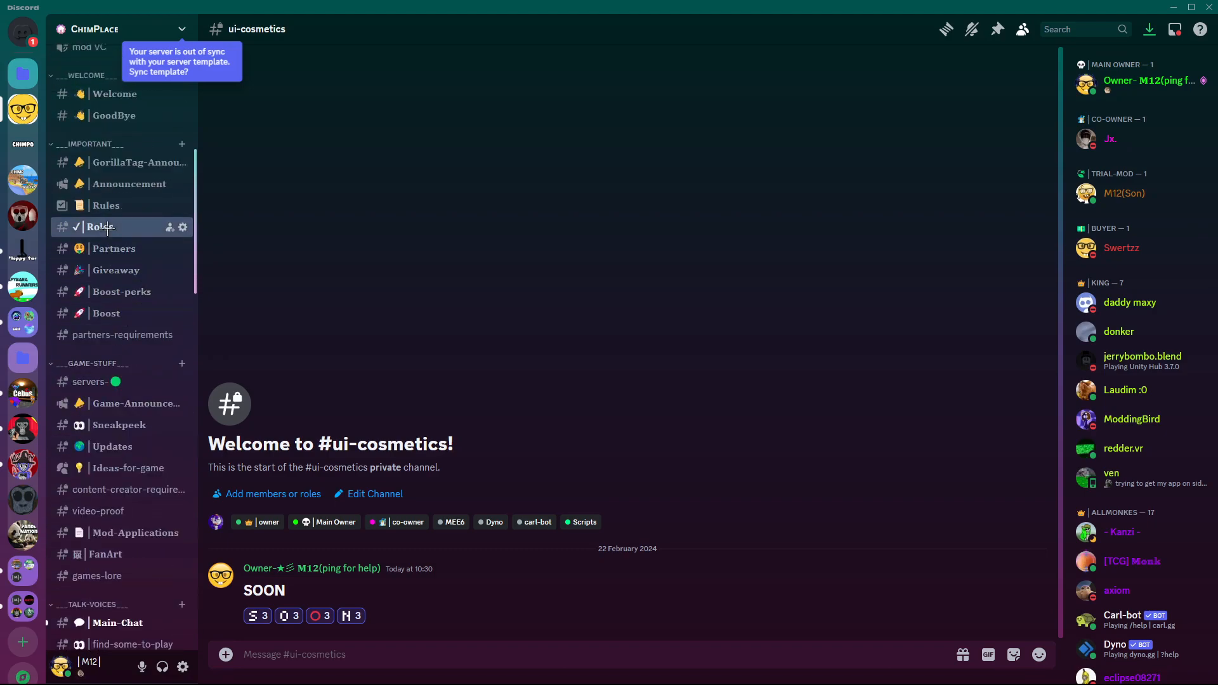
# View the server's Roles channel with the bot's role-choice buttons.
pyautogui.click(100, 227)
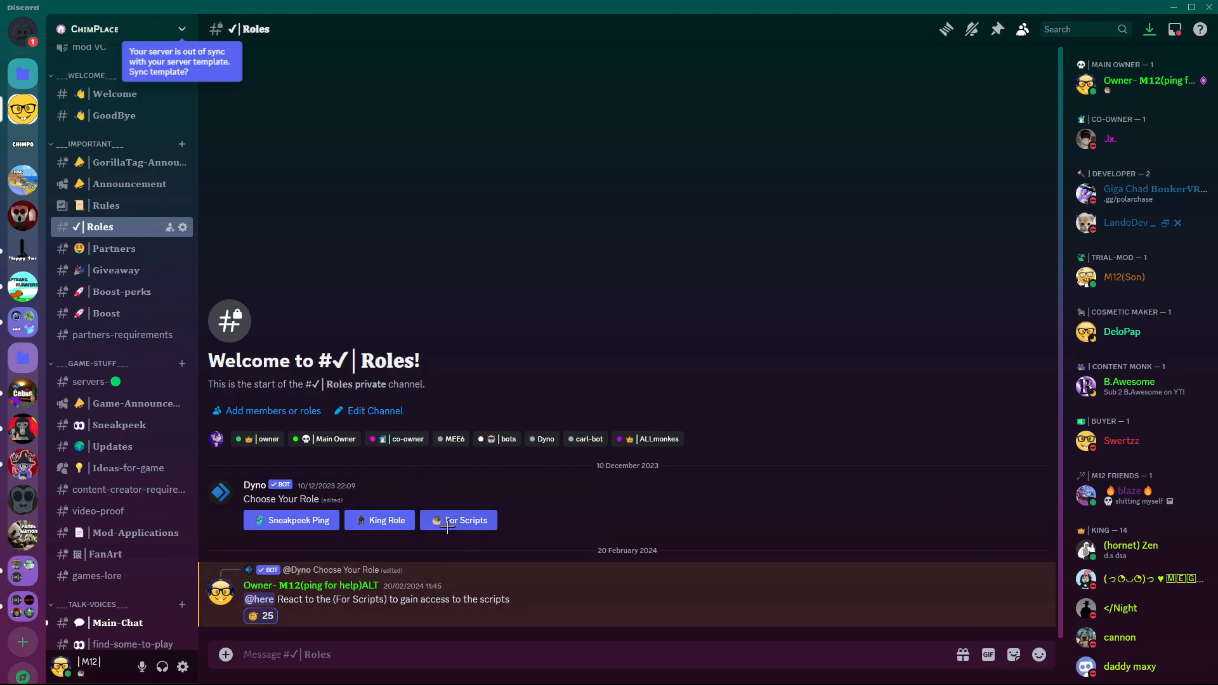
pyautogui.scroll(-3)
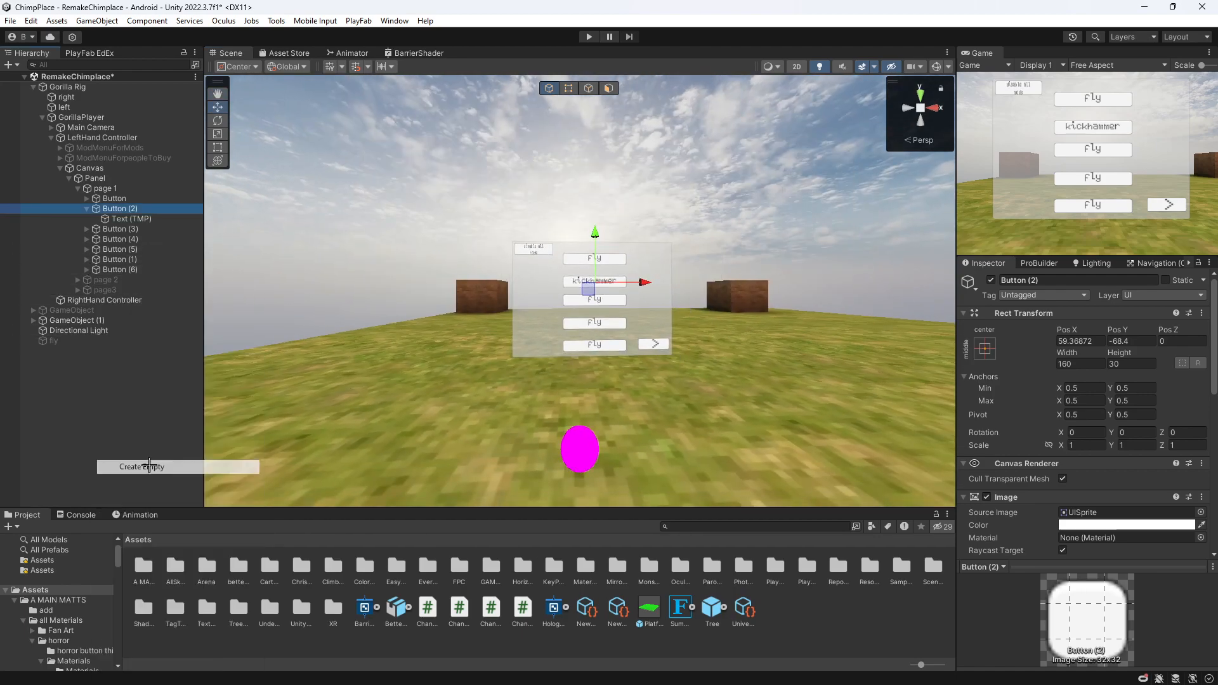
# Create an empty object named kickhammer with its Change Right Cosmetic set to kickhammer.
pyautogui.click(142, 466)
pyautogui.write('kickhammer')
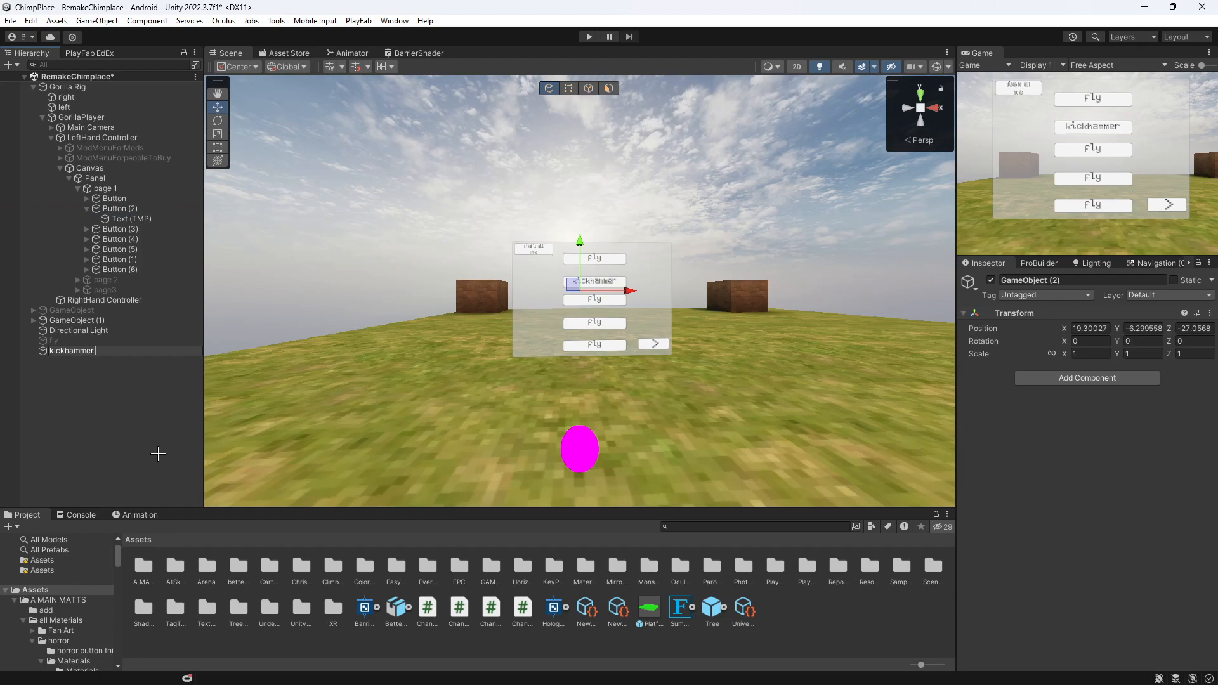
pyautogui.click(71, 351)
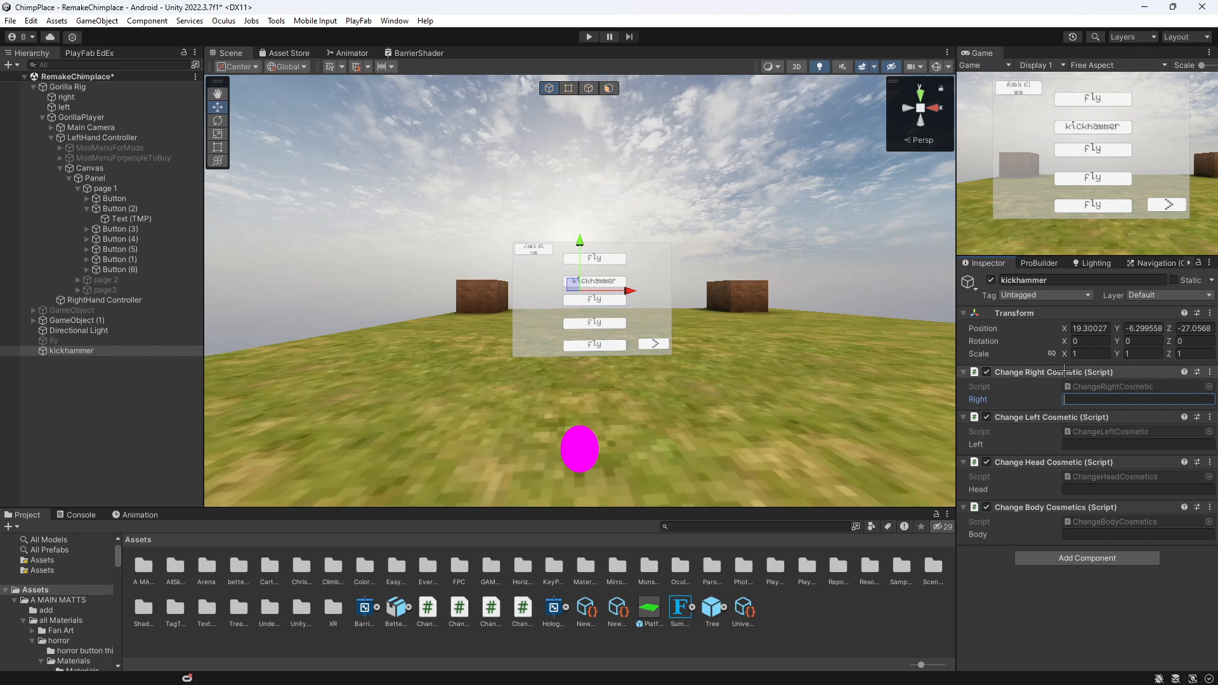
pyautogui.write('Head')
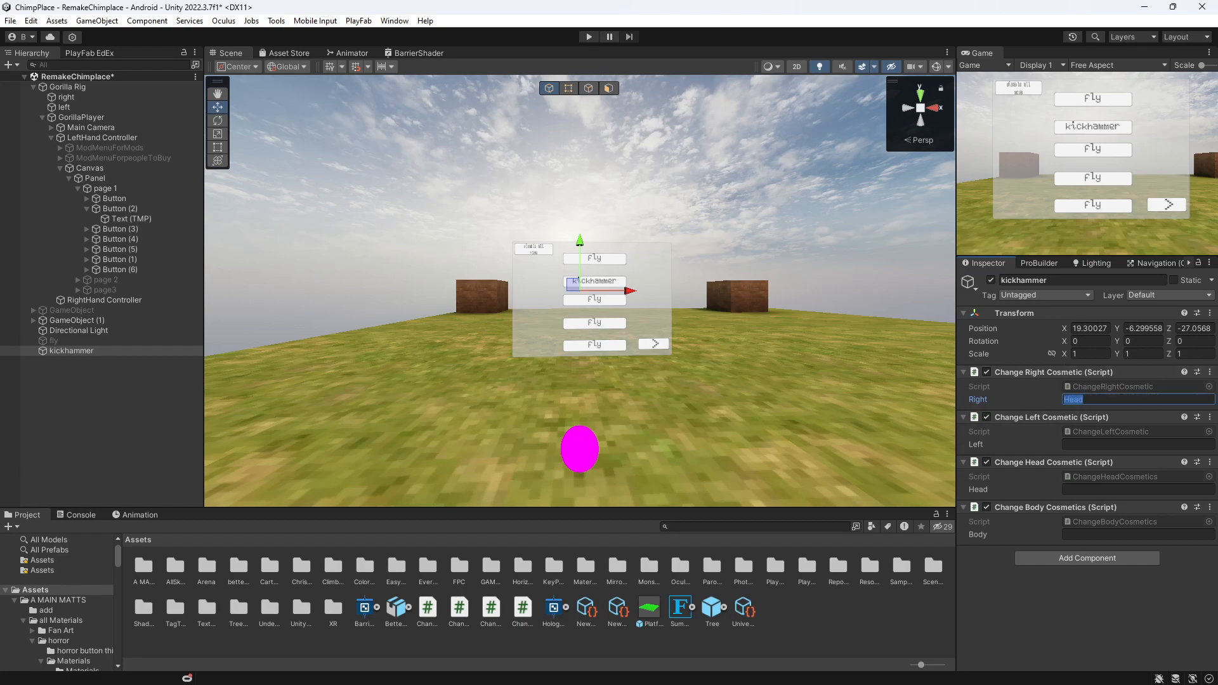
pyautogui.write('kickhammer')
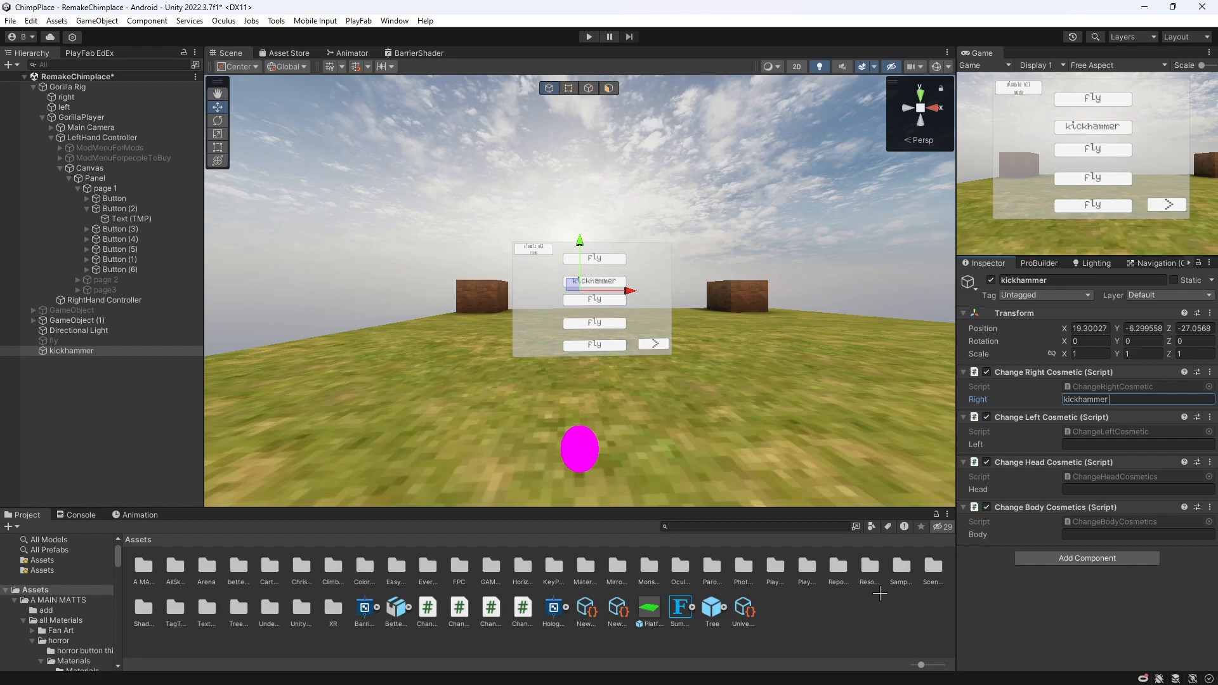
pyautogui.click(869, 568)
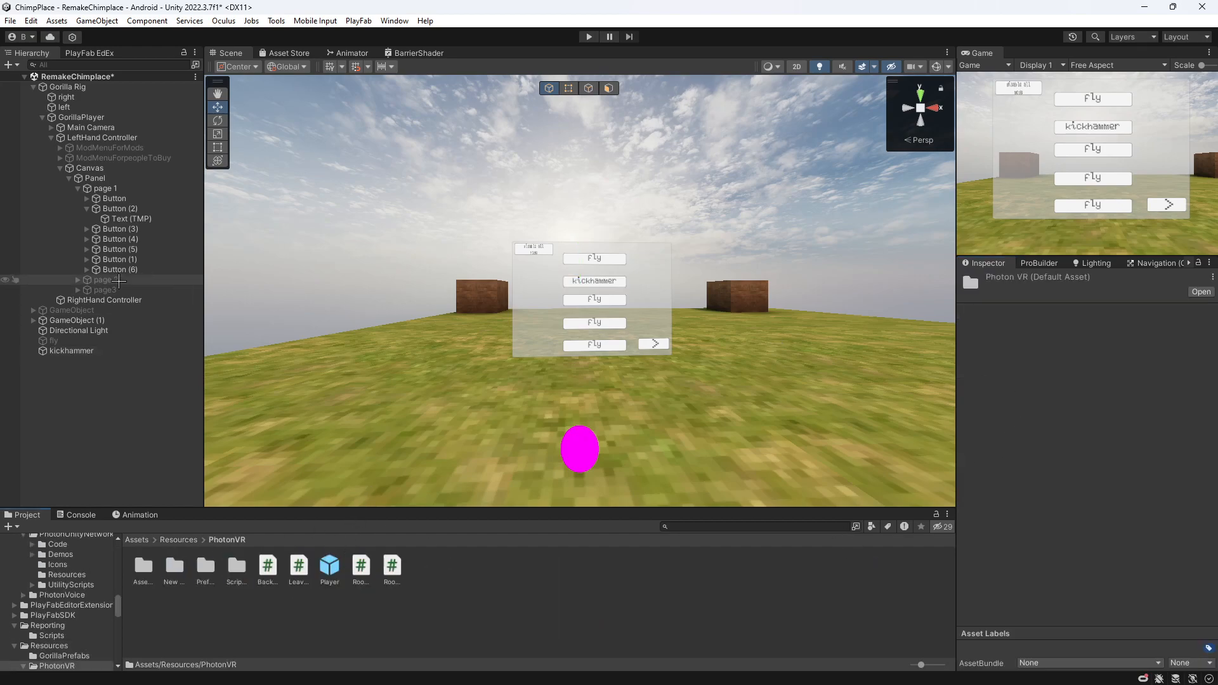
# Remove the left and head cosmetic scripts from the kickhammer object.
pyautogui.click(71, 350)
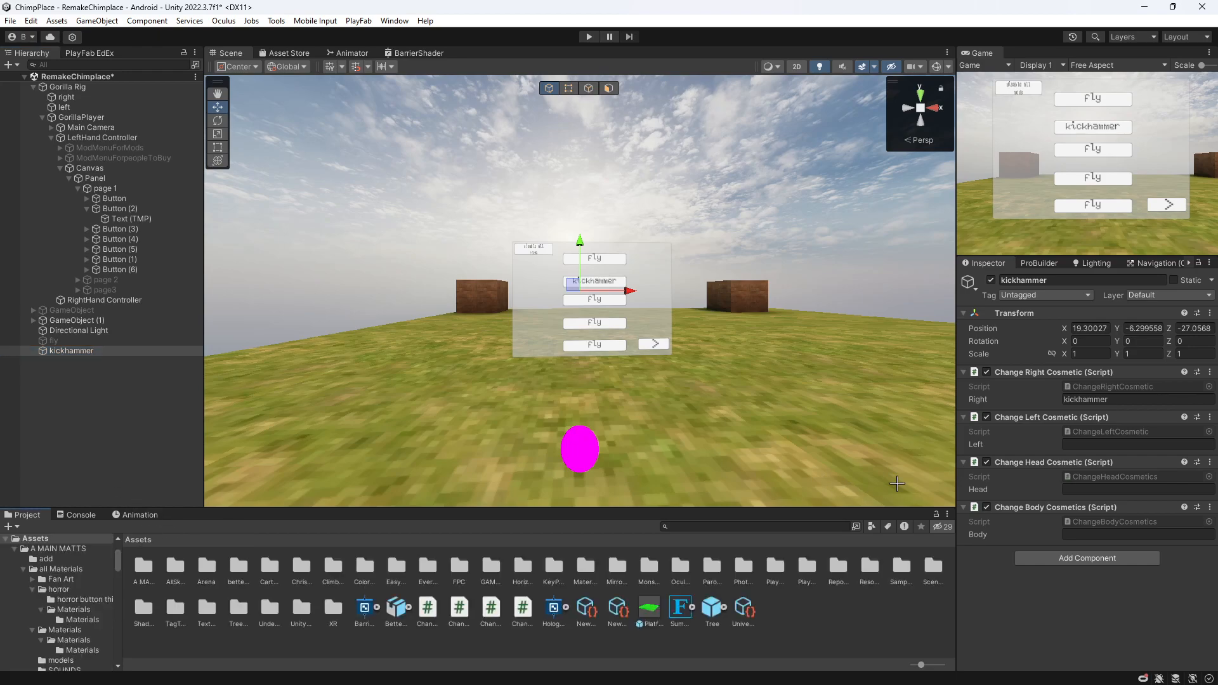
pyautogui.doubleClick(1113, 400)
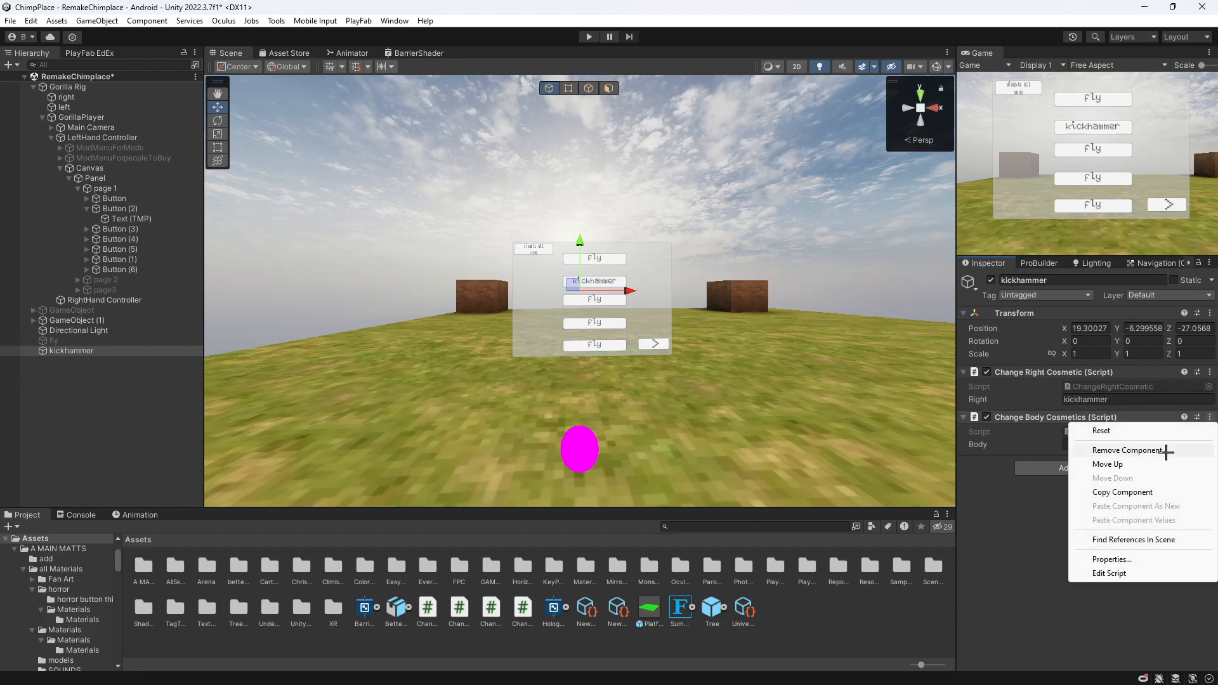
# Remove Body Cosmetics, make a 'kickhammer disable' copy, and select the kickhammer button's click events.
pyautogui.click(1127, 450)
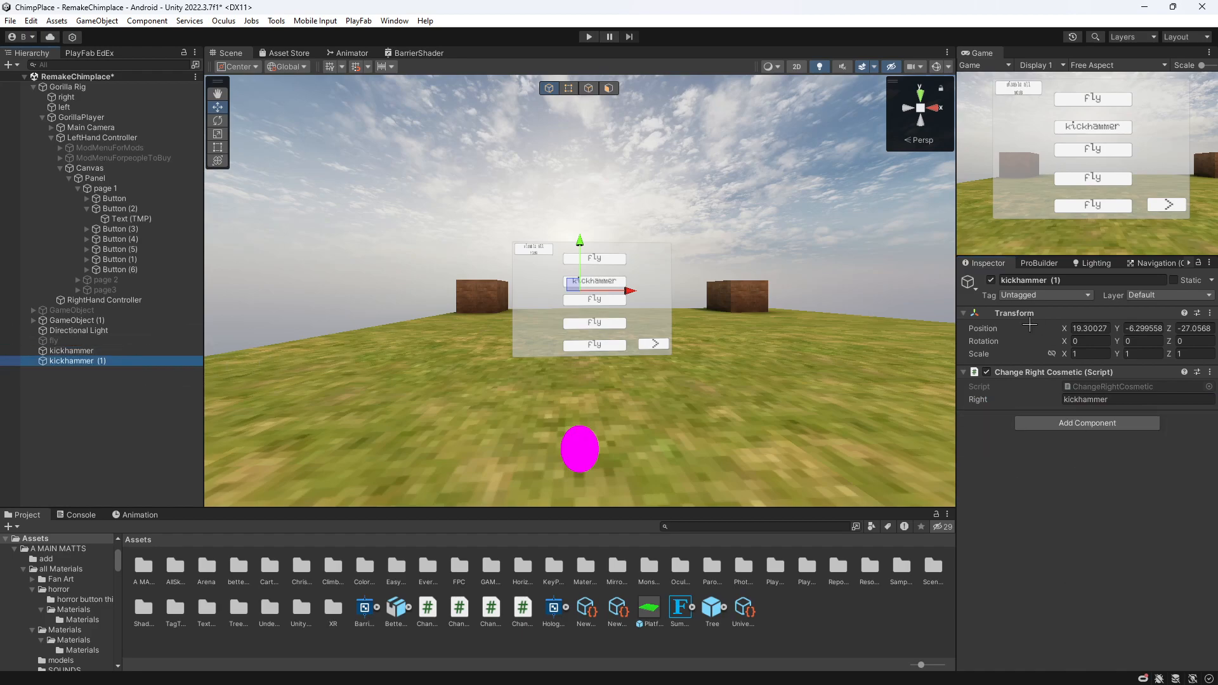
pyautogui.doubleClick(1032, 280)
pyautogui.write('disable')
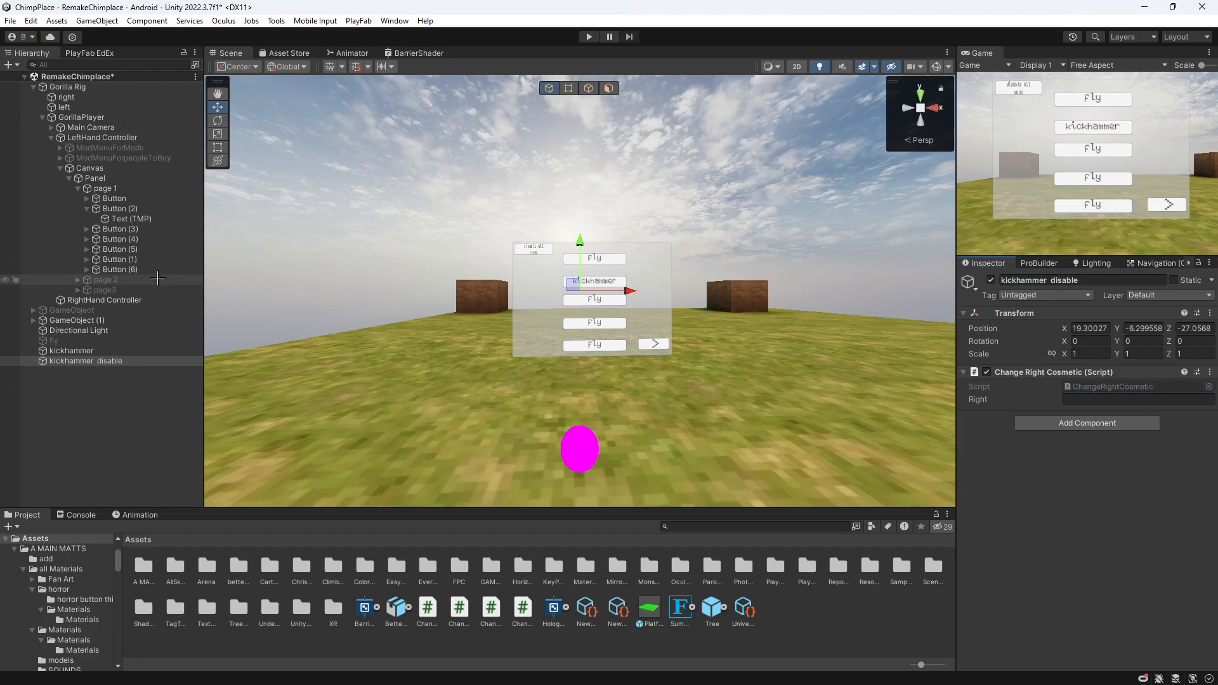
pyautogui.click(120, 208)
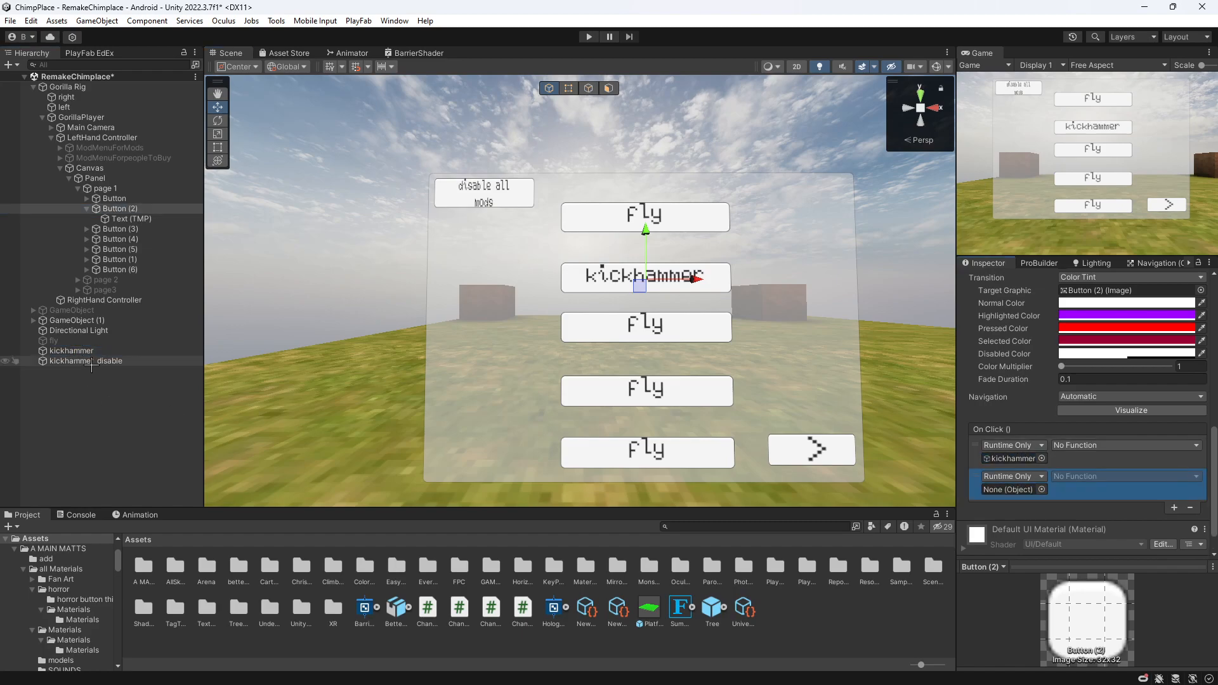
# Make the kickhammer button's two click entries call GameObject.SetActive, one on and one off.
pyautogui.click(1126, 475)
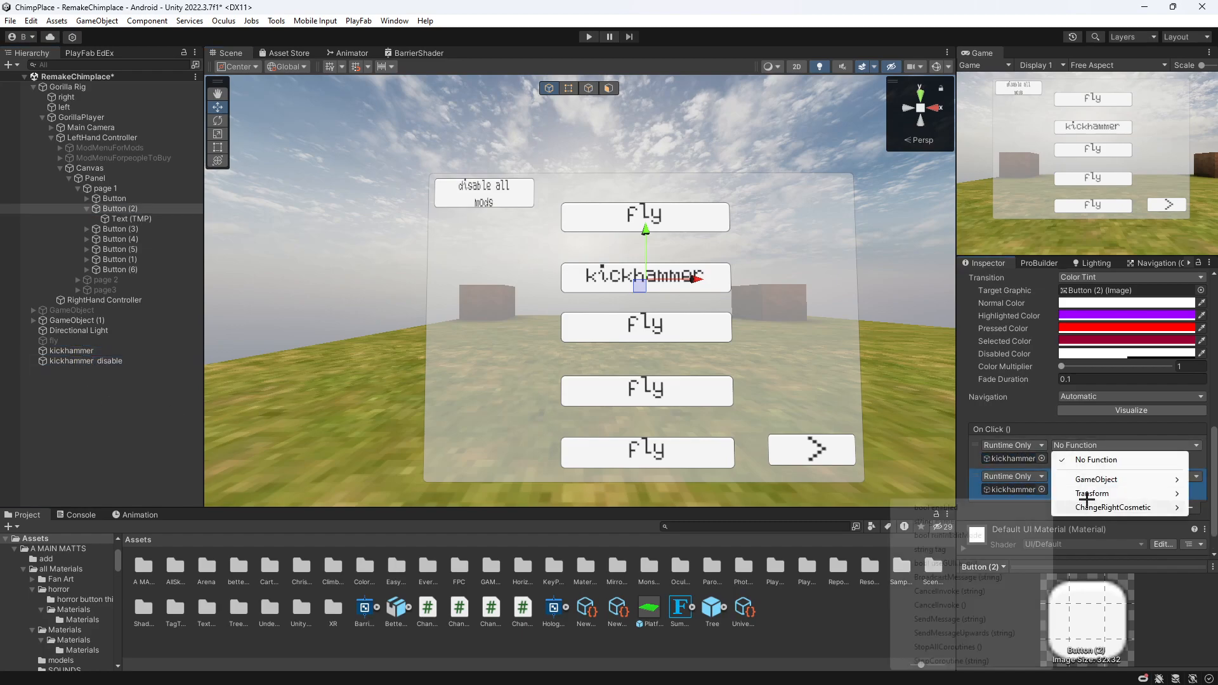
pyautogui.click(1096, 479)
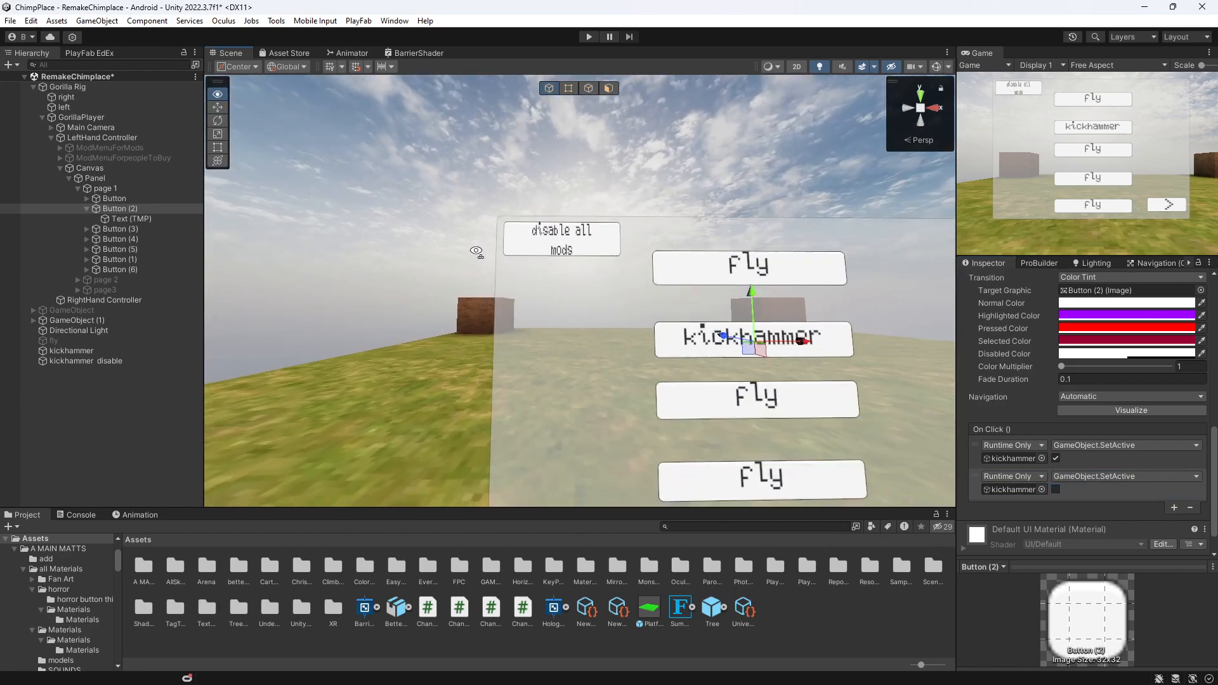
pyautogui.click(115, 198)
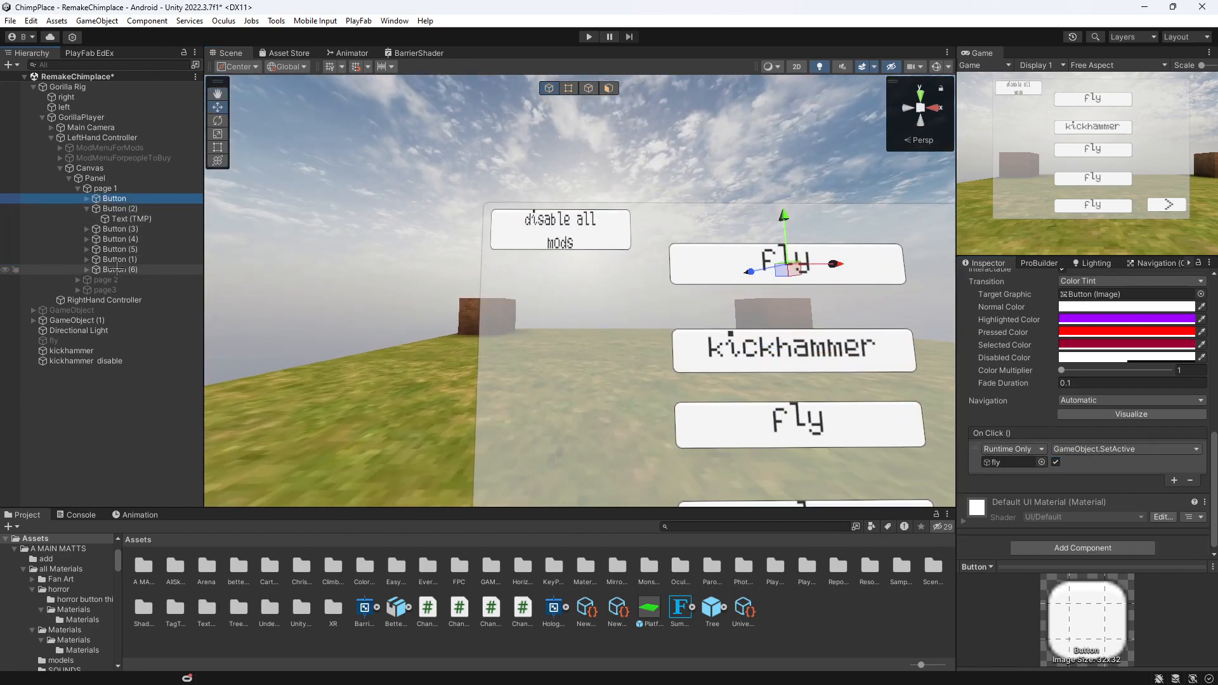
# Relabel the lower left menu button to 'disable all cosmetics'.
pyautogui.click(120, 259)
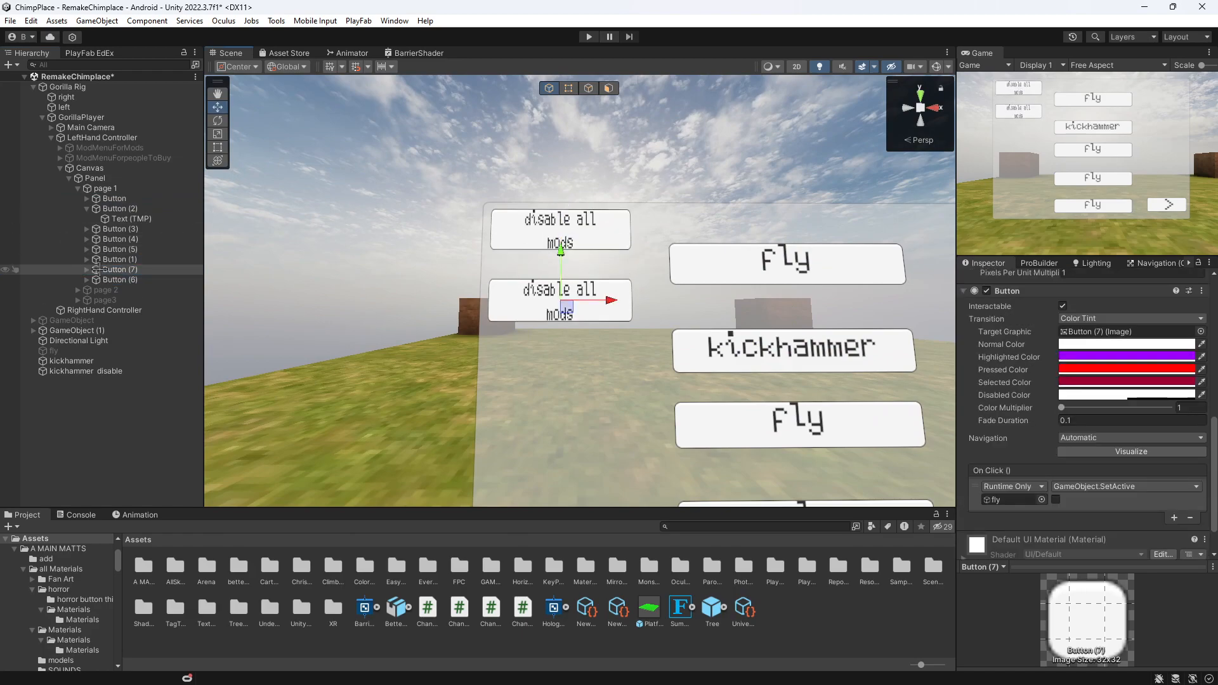
pyautogui.click(94, 269)
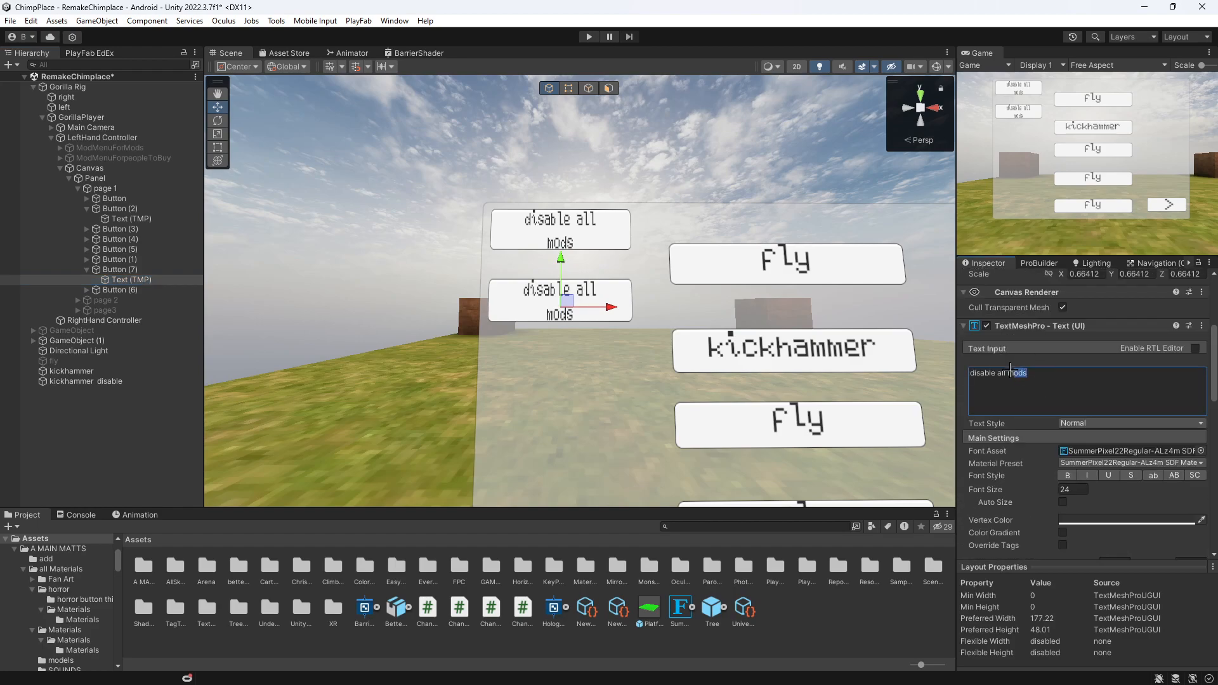
pyautogui.write('cosmetic')
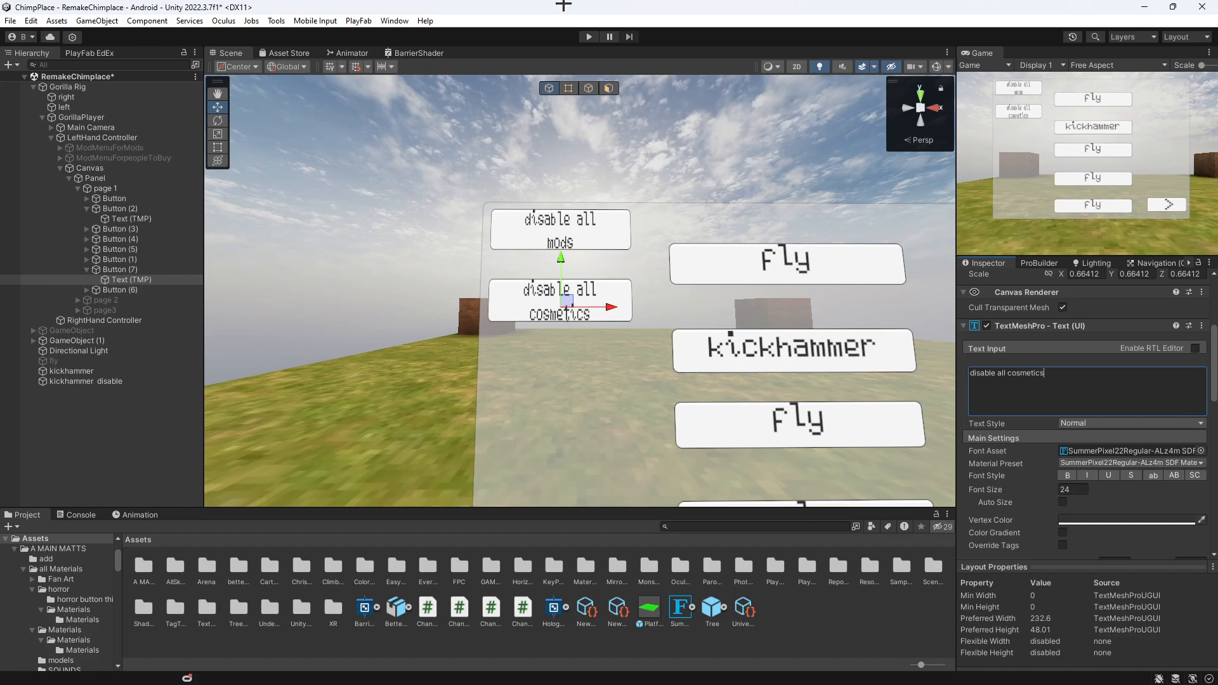
pyautogui.click(121, 269)
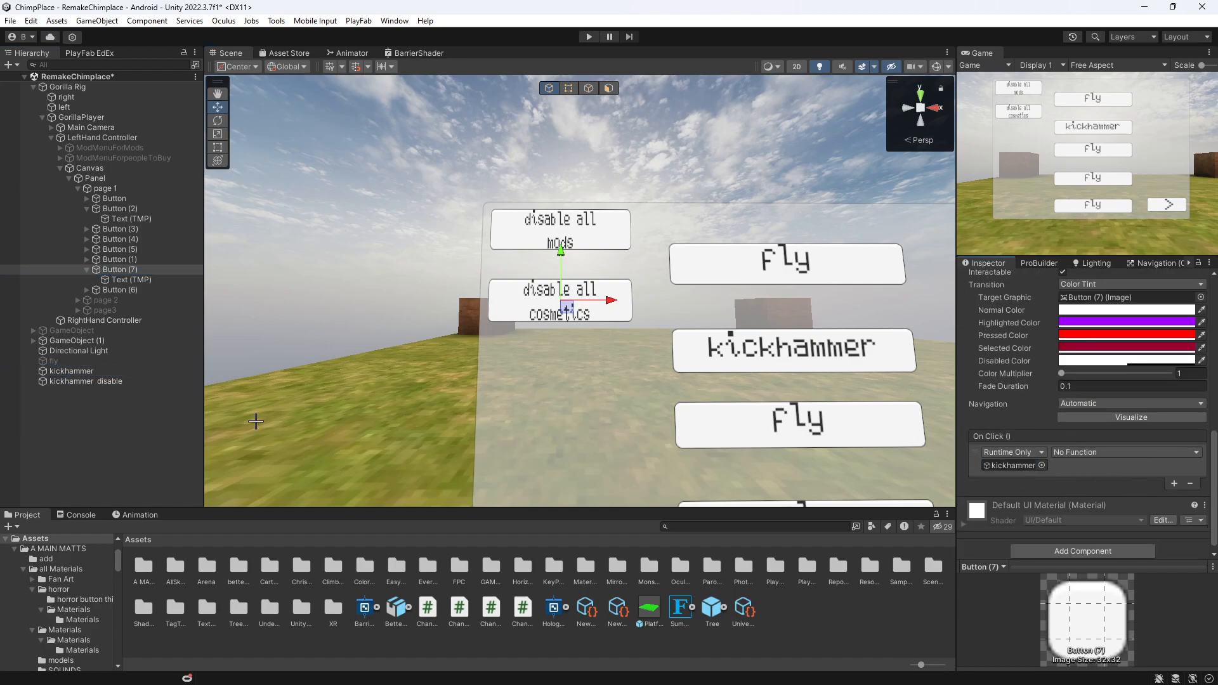
# Give the disable-all-cosmetics button two kickhammer SetActive entries, second ticked, and duplicate kickhammer.
pyautogui.click(1174, 483)
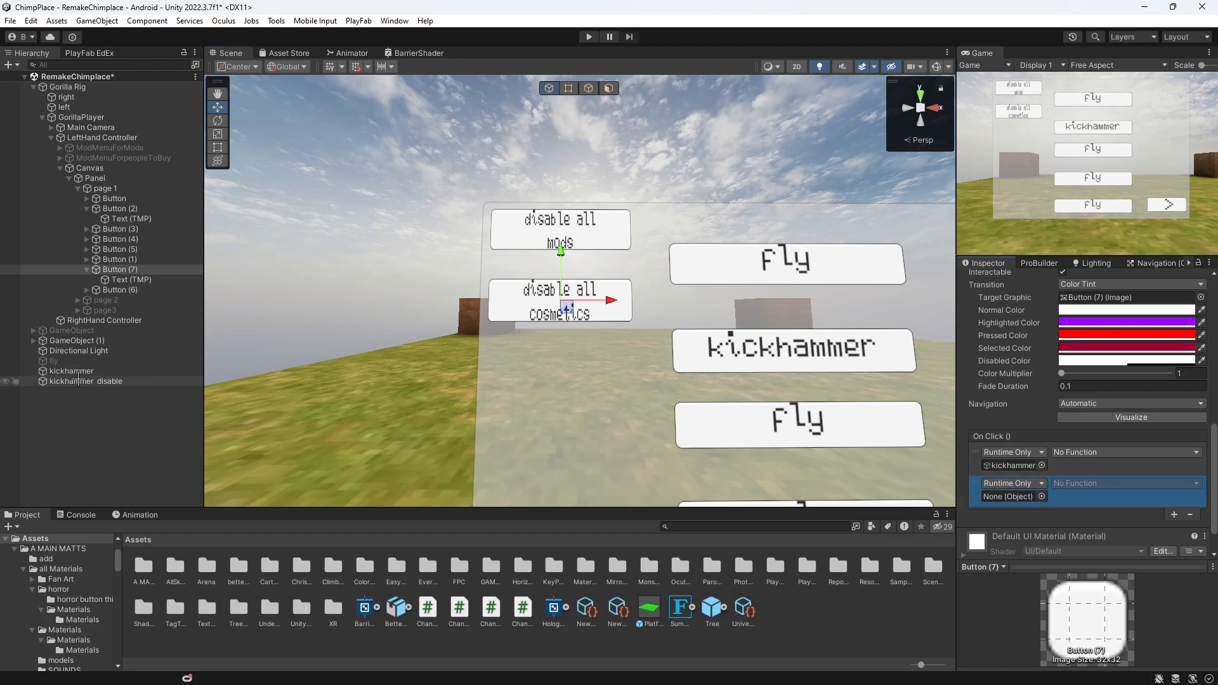
pyautogui.click(1127, 483)
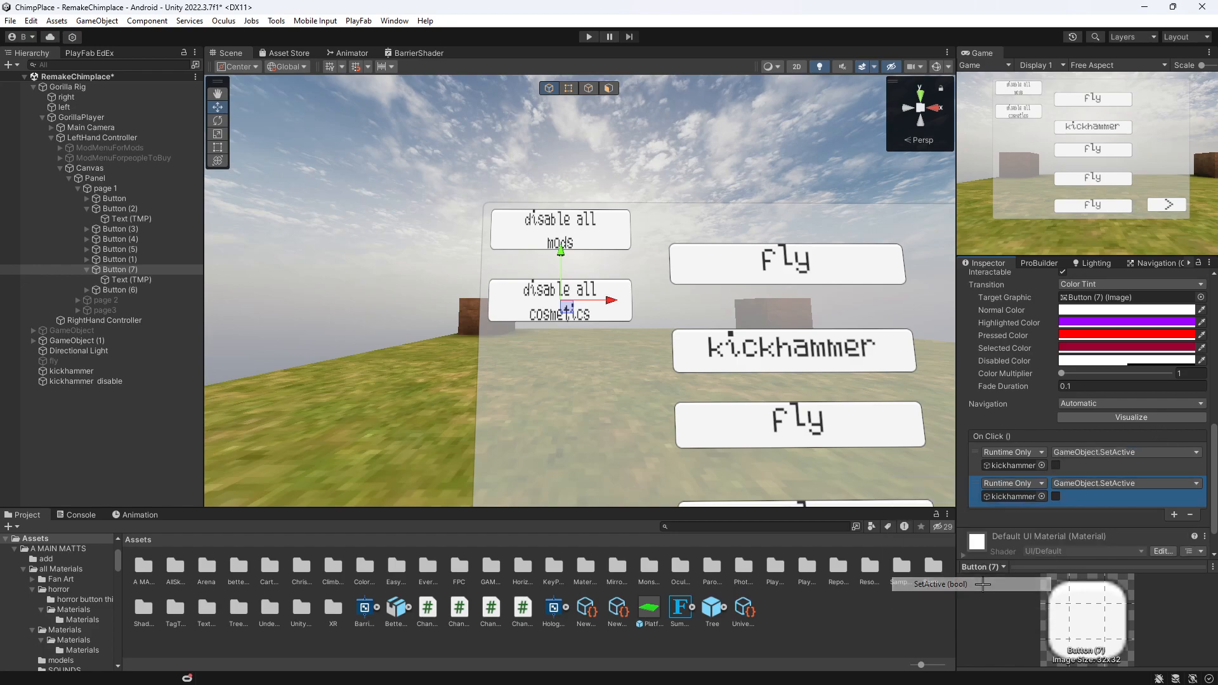
pyautogui.click(85, 381)
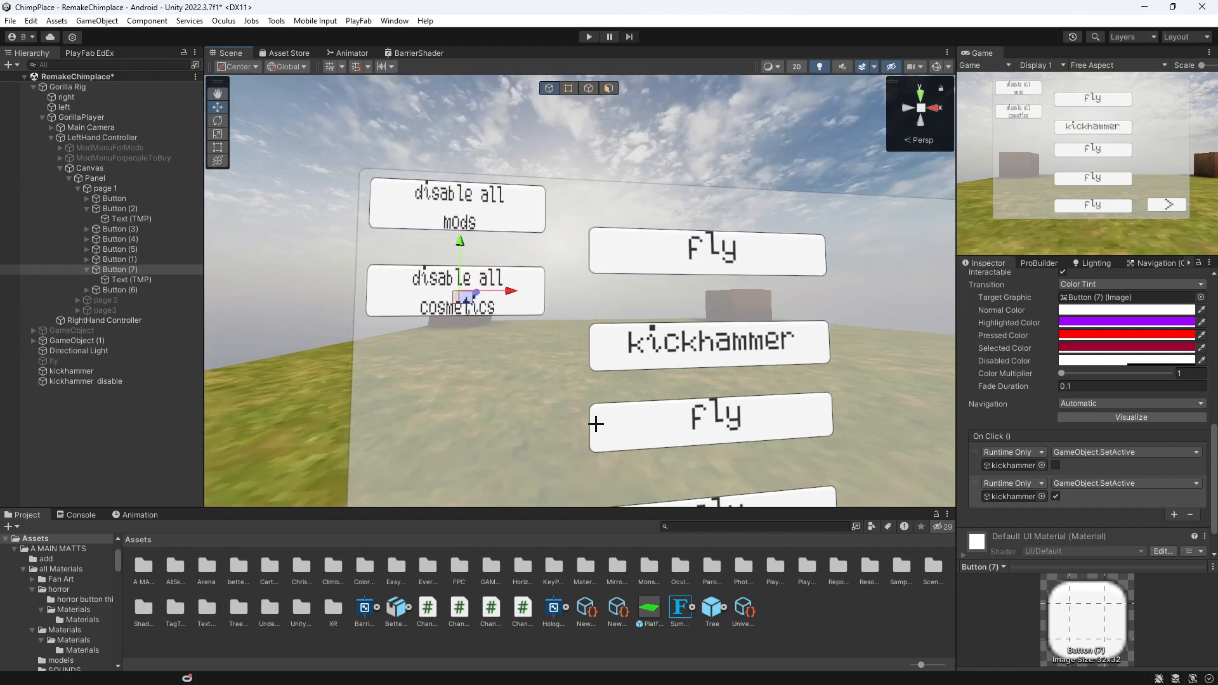
pyautogui.click(76, 381)
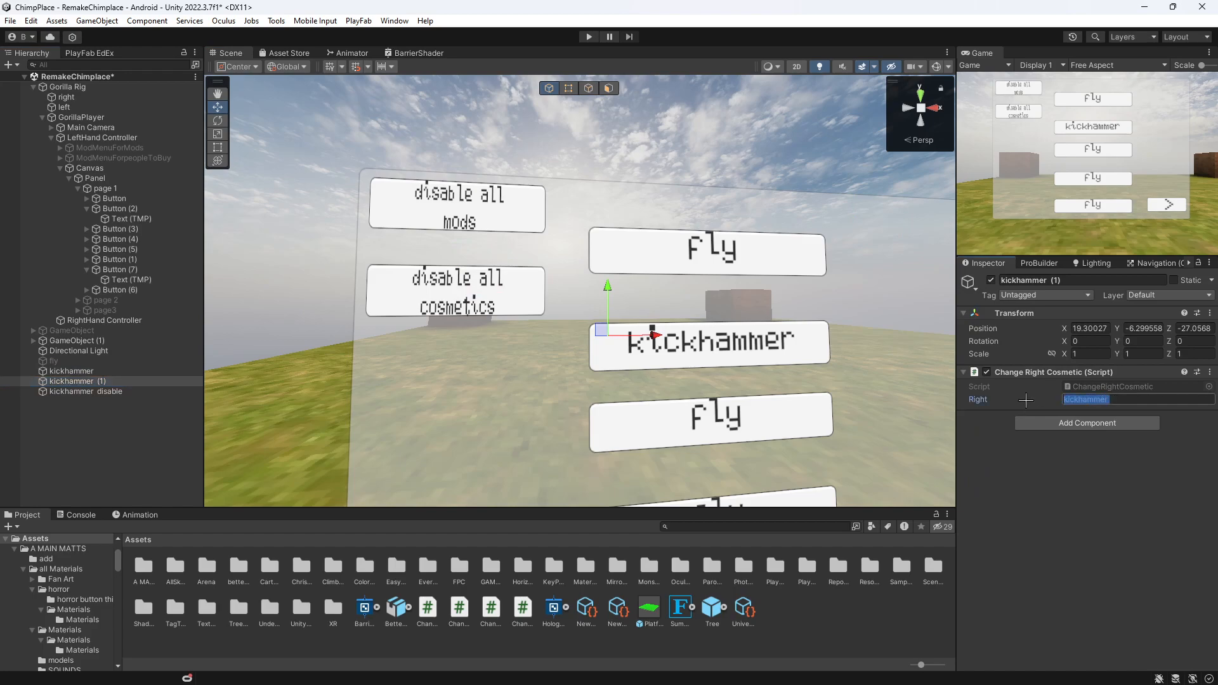
# Set the kickhammer copy's Right field to player and select the fly button, Button (3).
pyautogui.write('player')
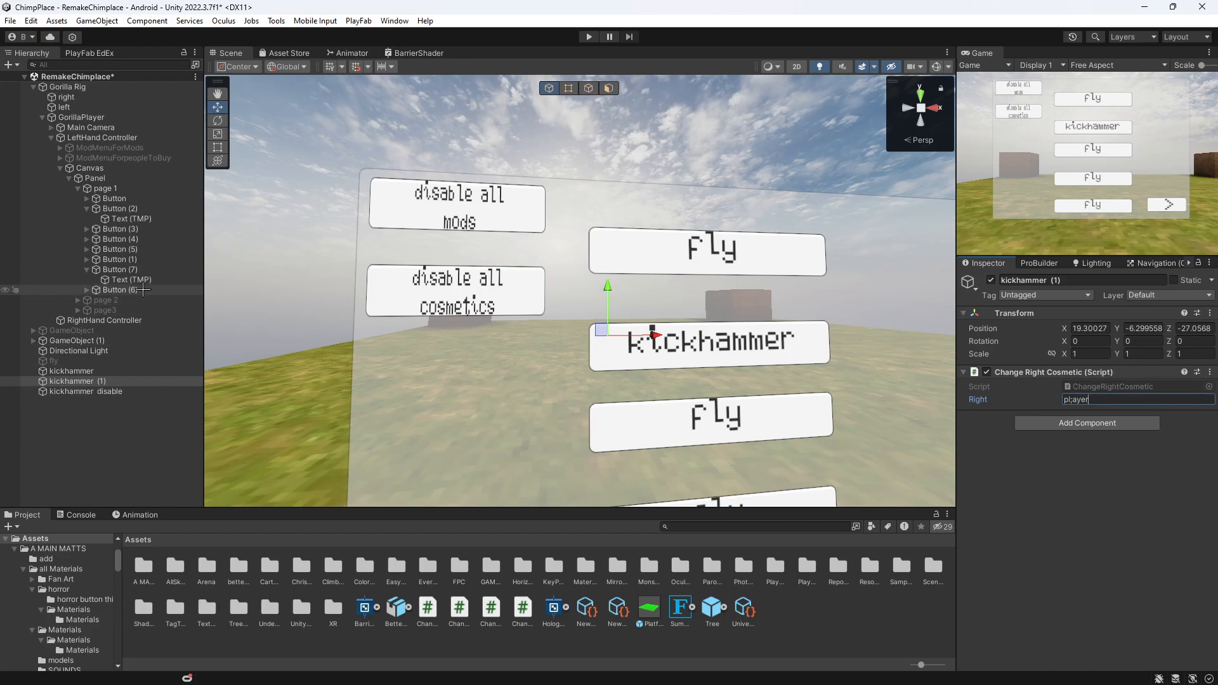
pyautogui.click(119, 239)
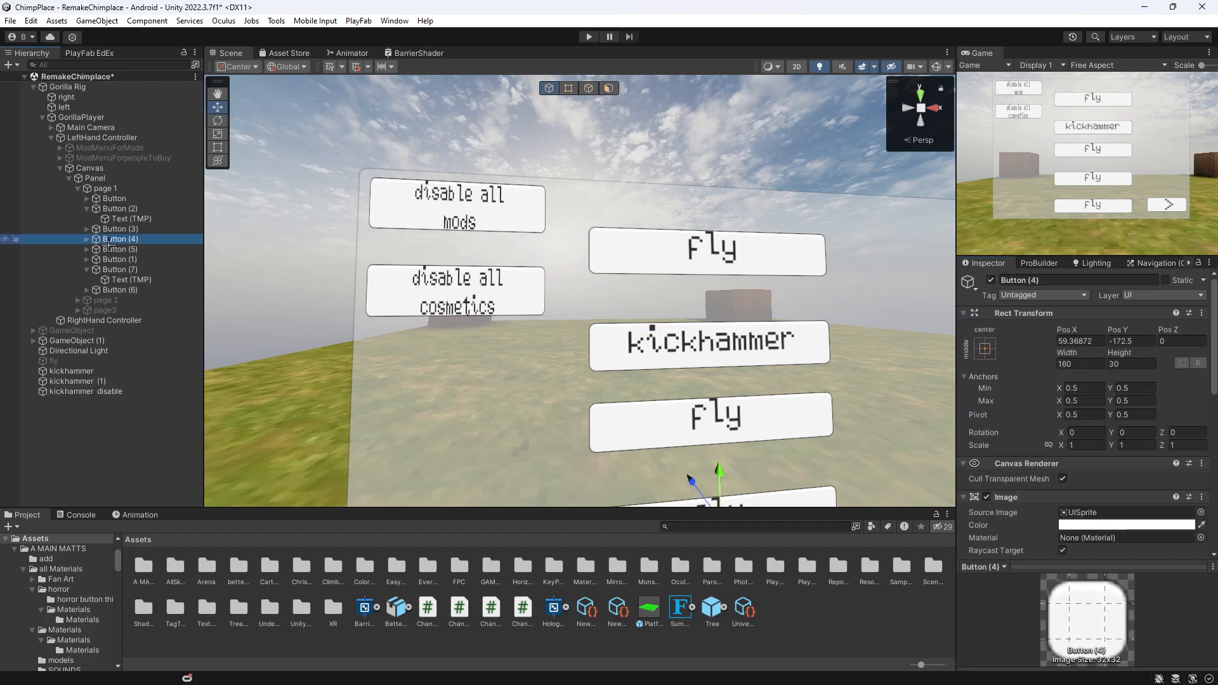
pyautogui.click(121, 229)
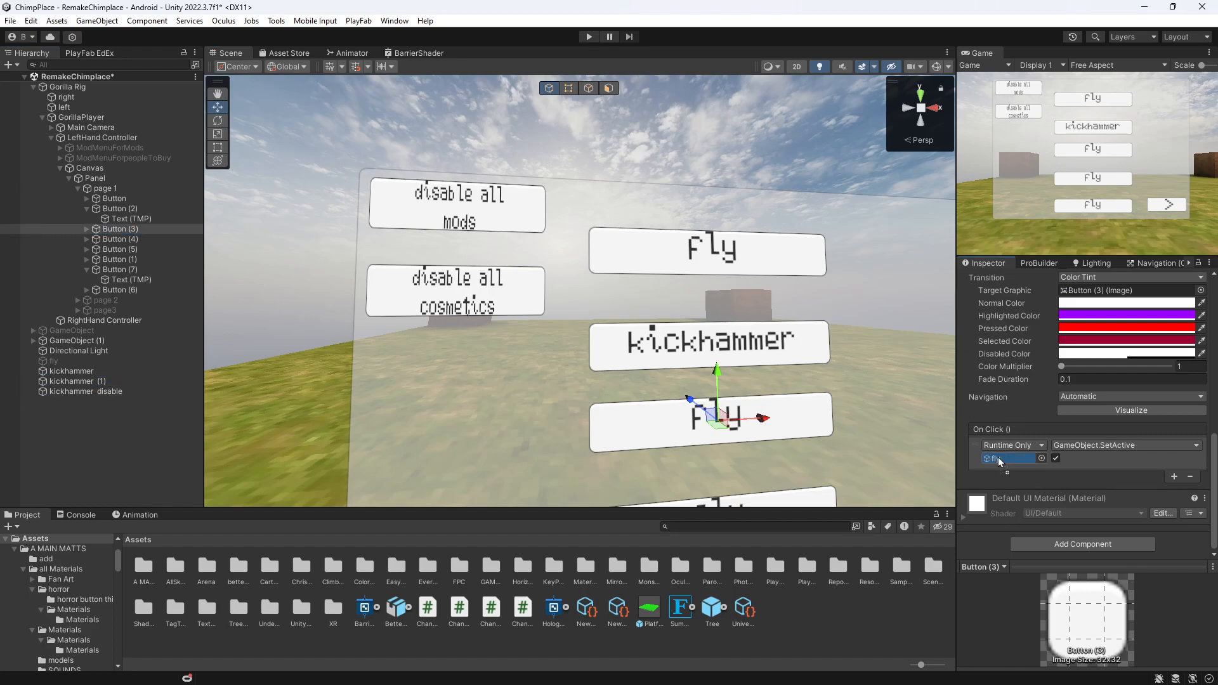
# Make the fly button's three click entries call GameObject.SetActive on kickhammer.
pyautogui.click(1127, 445)
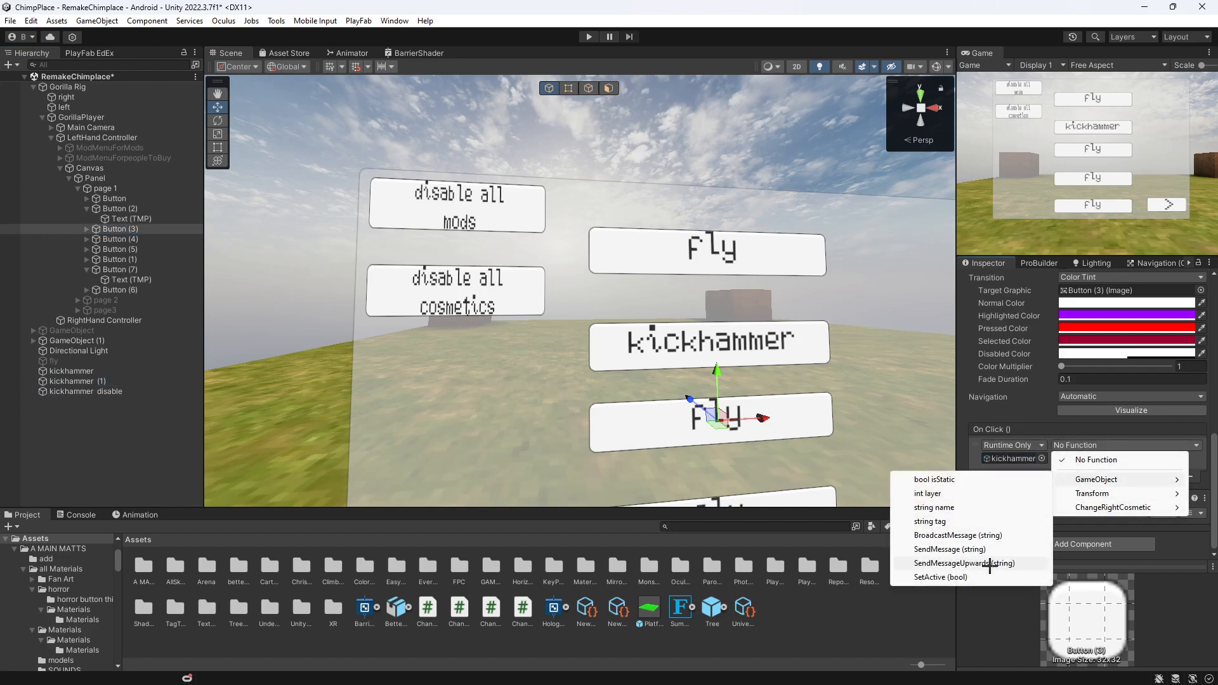
pyautogui.click(941, 577)
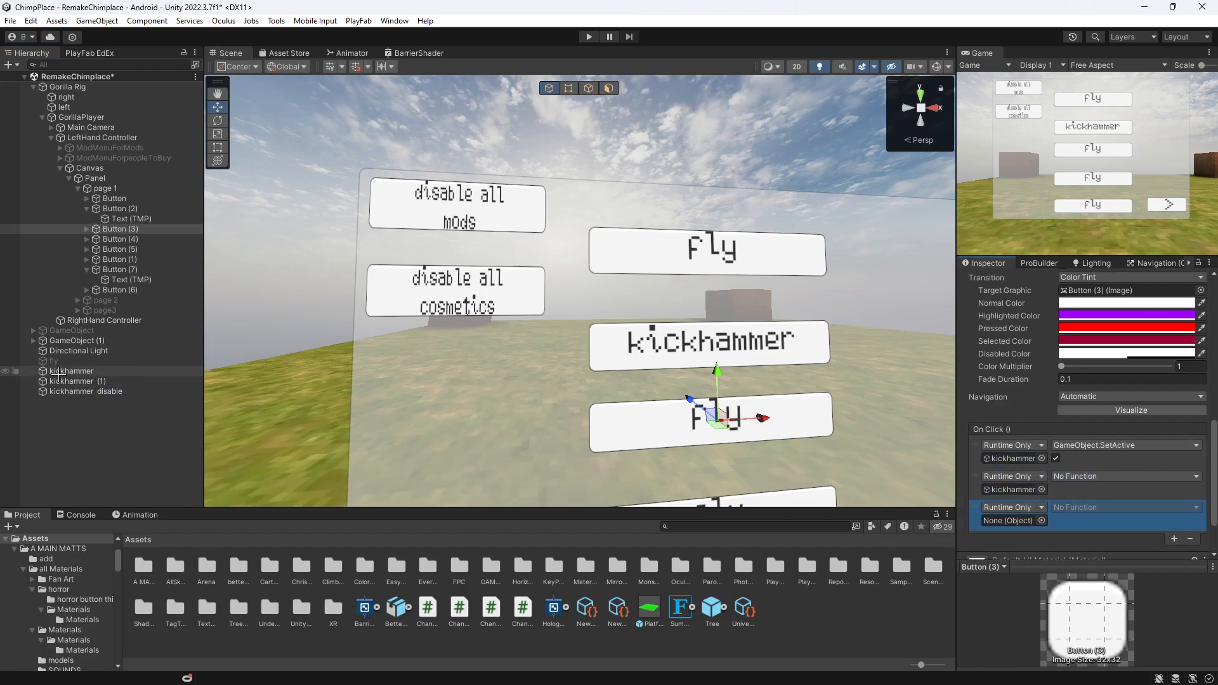
pyautogui.click(1127, 507)
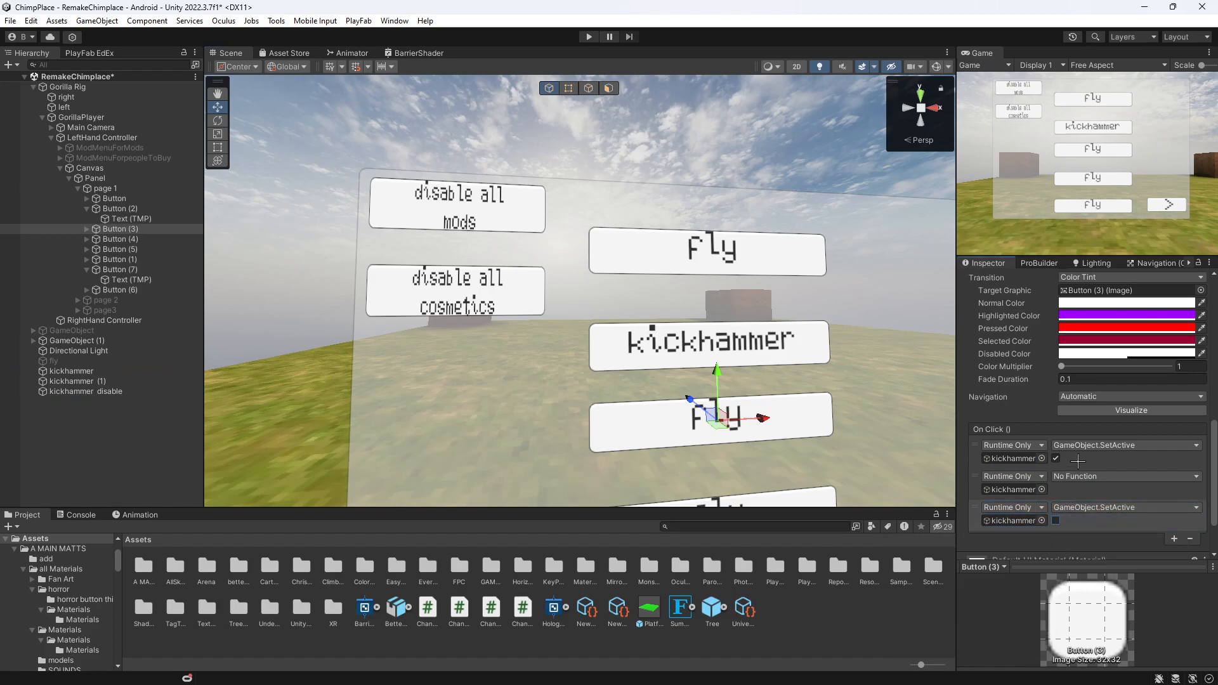
pyautogui.click(1127, 477)
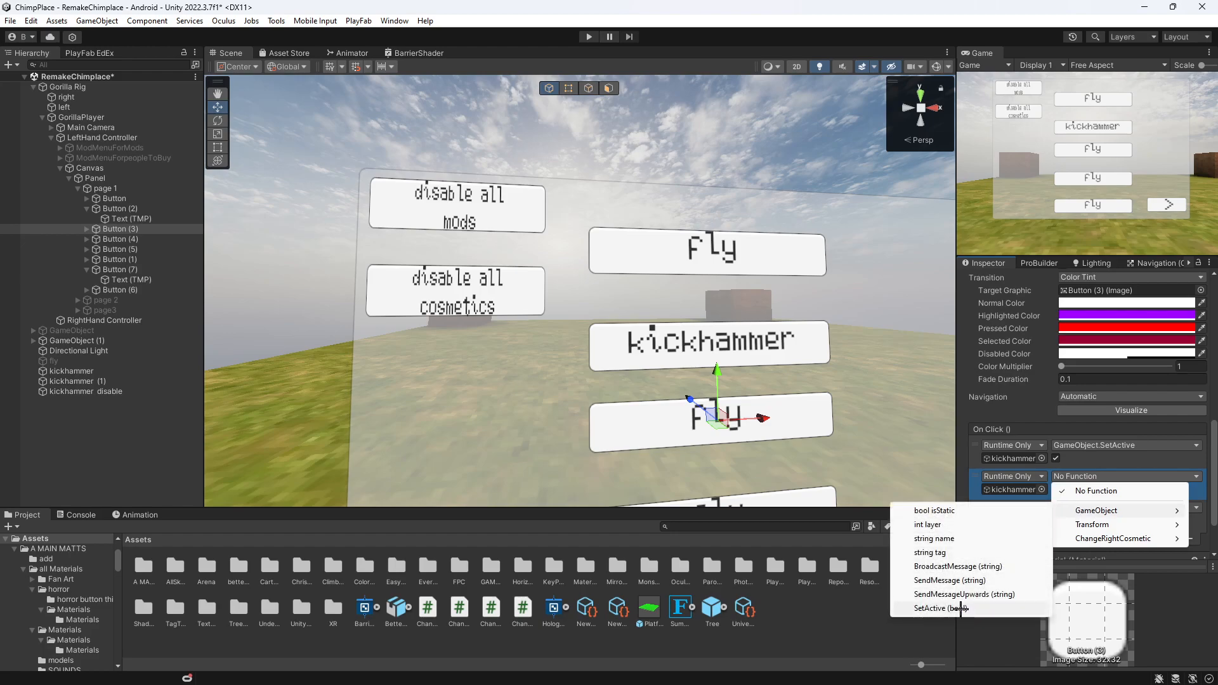
pyautogui.click(940, 607)
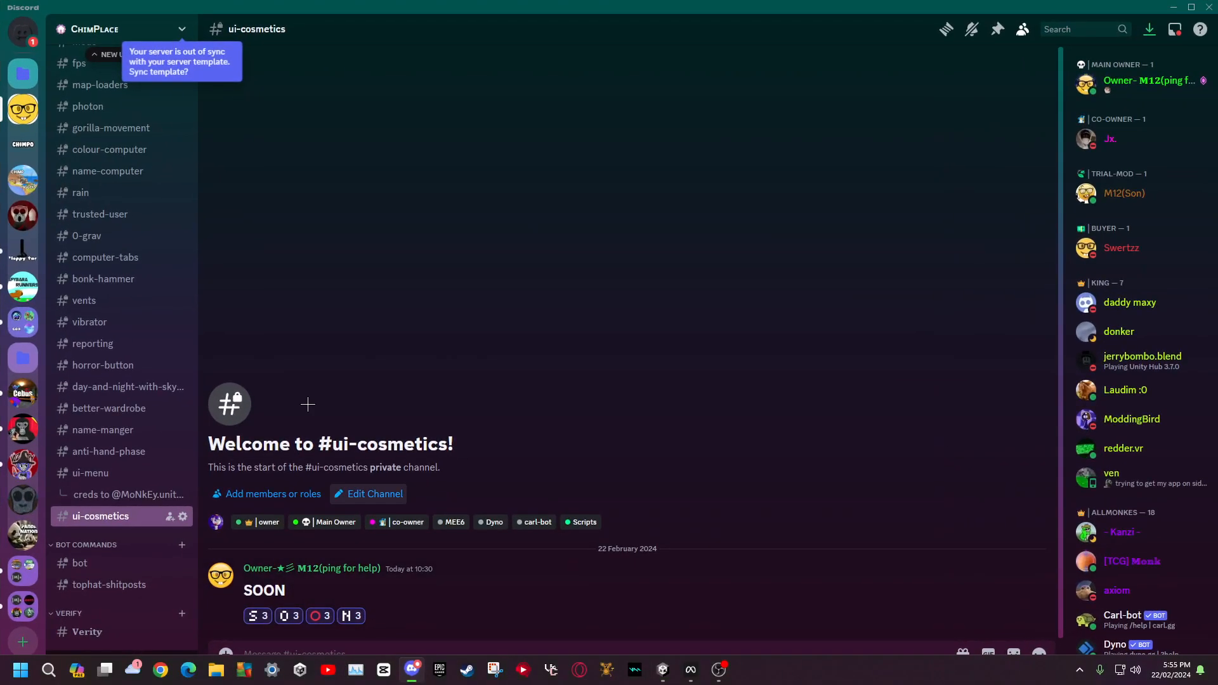
# Switch to the ideas-for-tut forum channel listing tutorial requests.
pyautogui.scroll(-3)
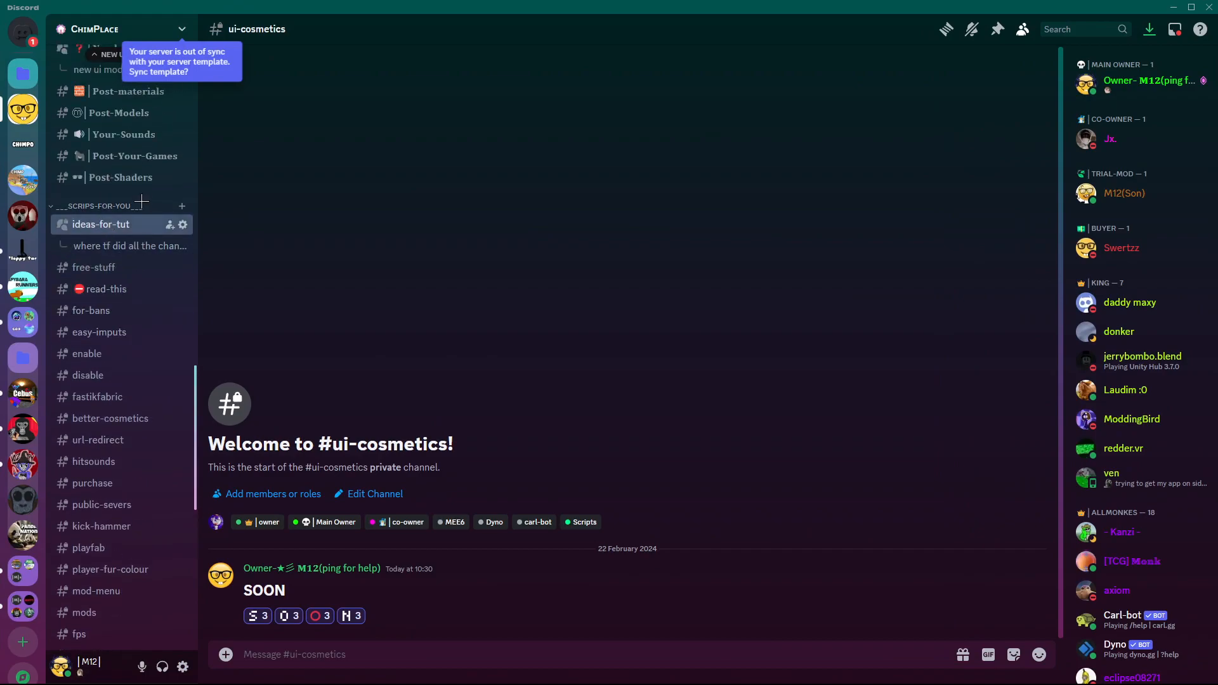
pyautogui.click(100, 224)
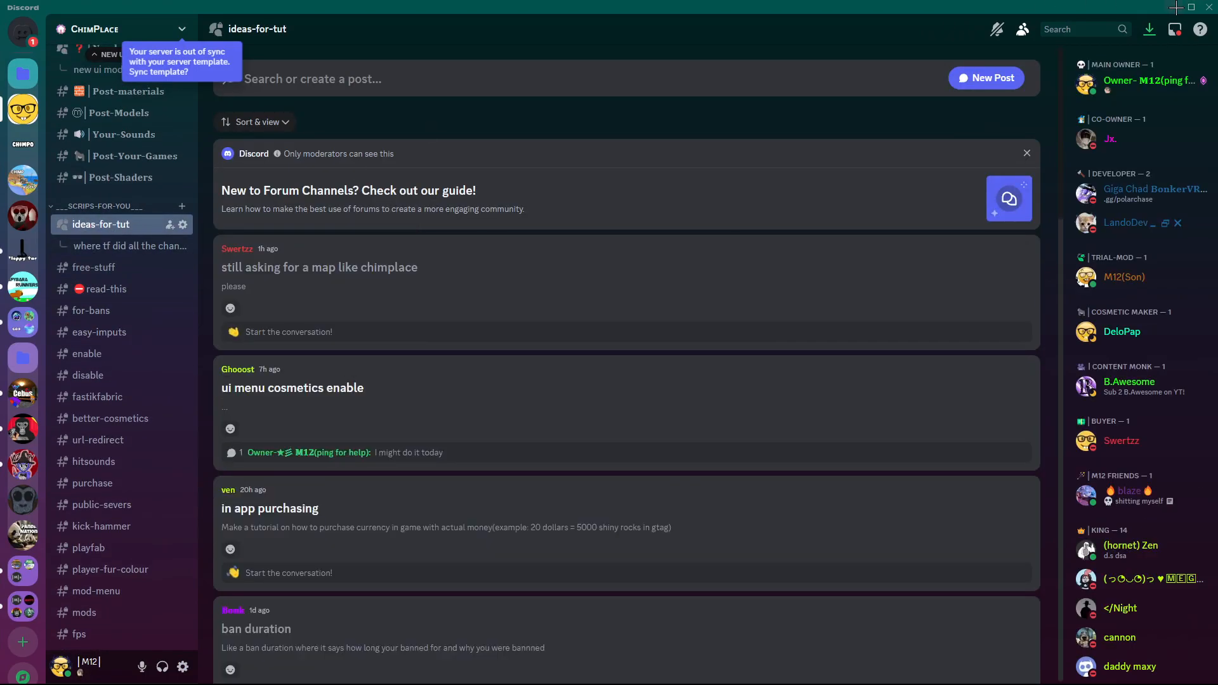